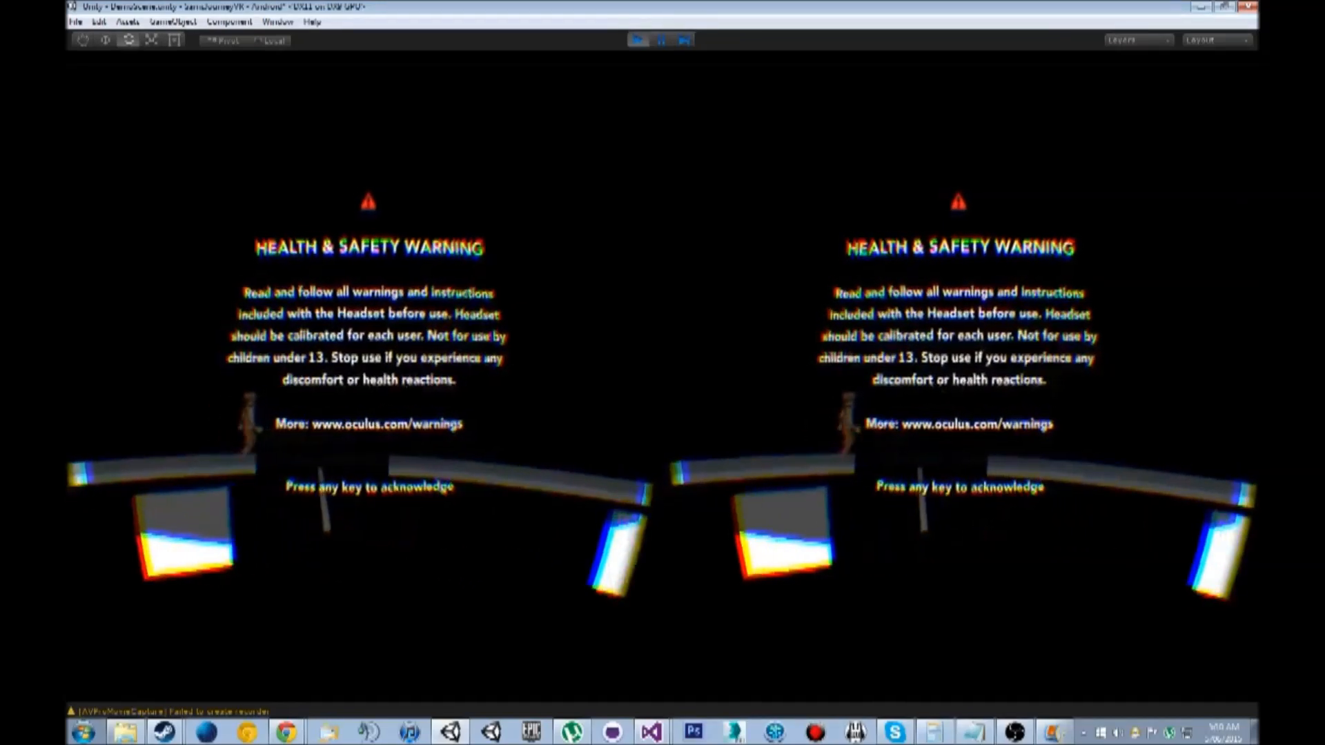
Acknowledge the Oculus health warning with Space so the character walks the curved platforms.
key("space")
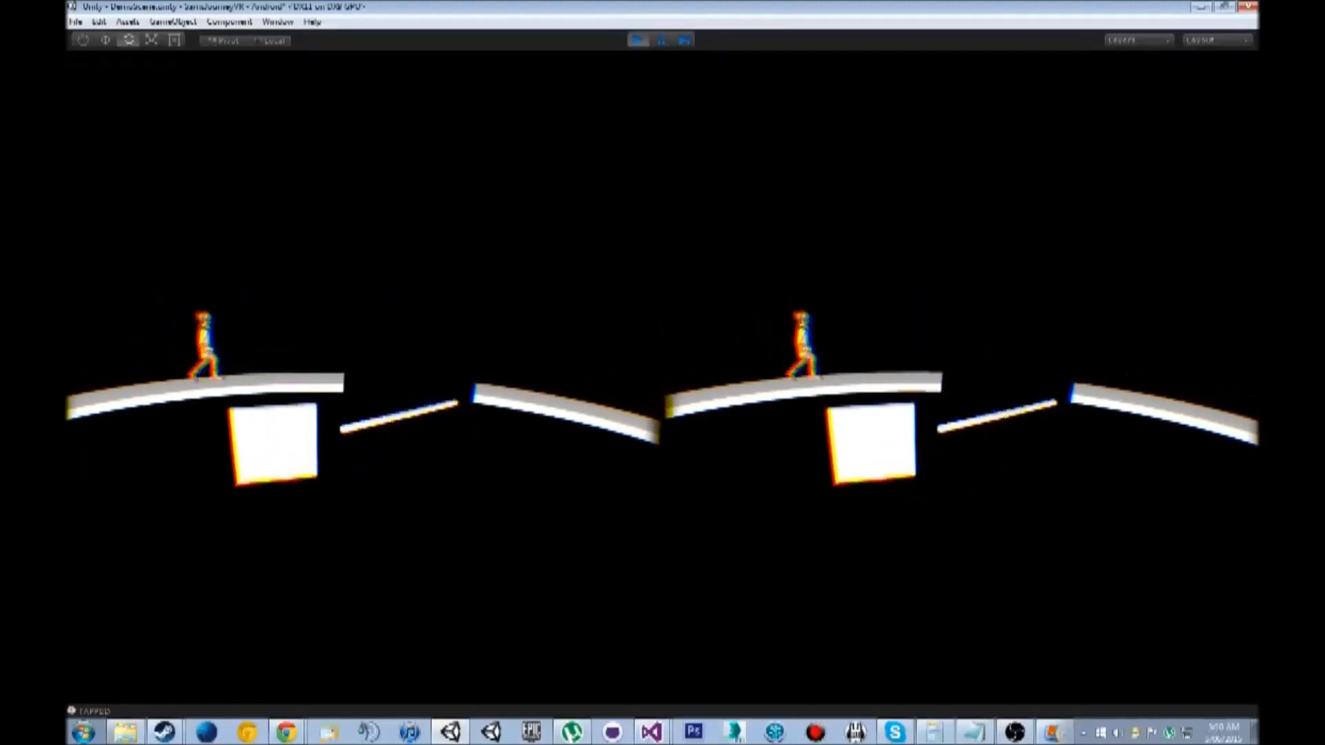